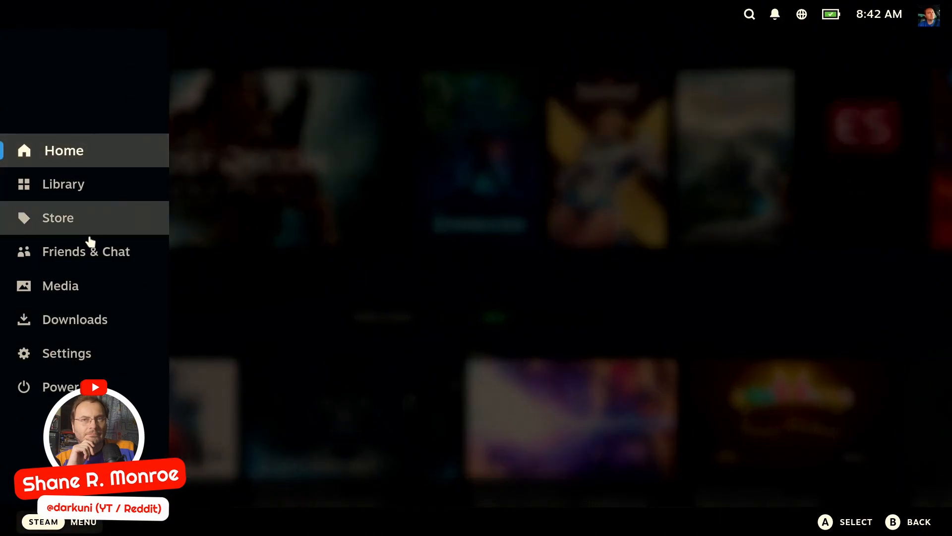
Show the System settings page and scroll to confirm the Enable Developer Mode toggle is on.
left_click(66, 353)
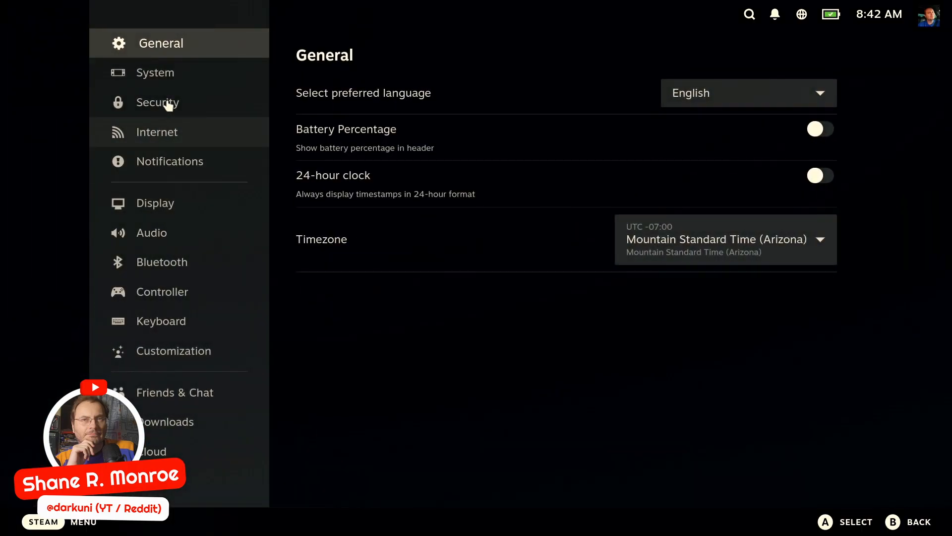
left_click(160, 72)
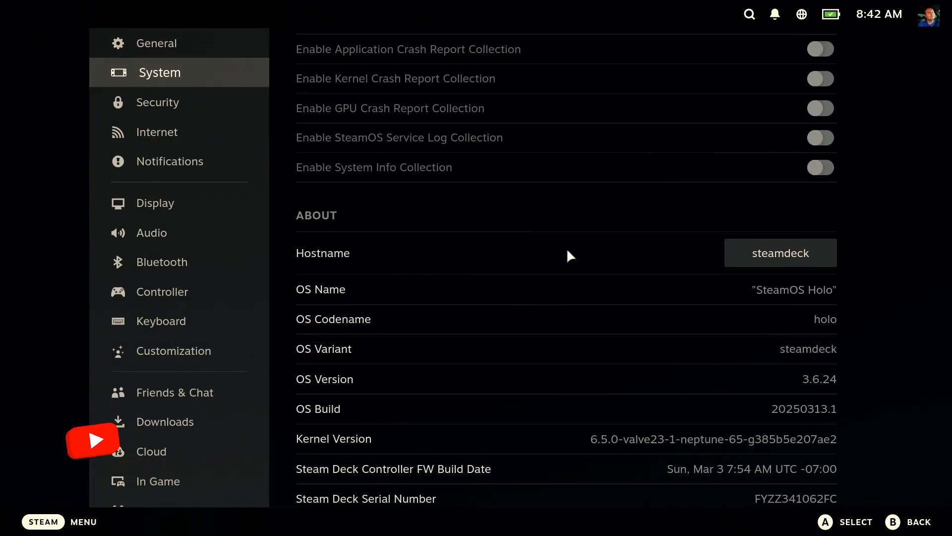
scroll("up", 3)
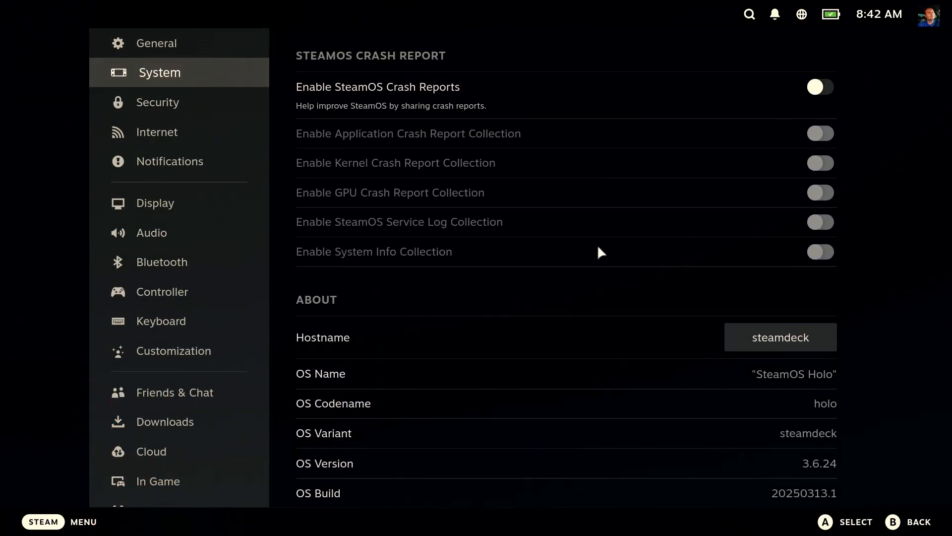
scroll("down", 3)
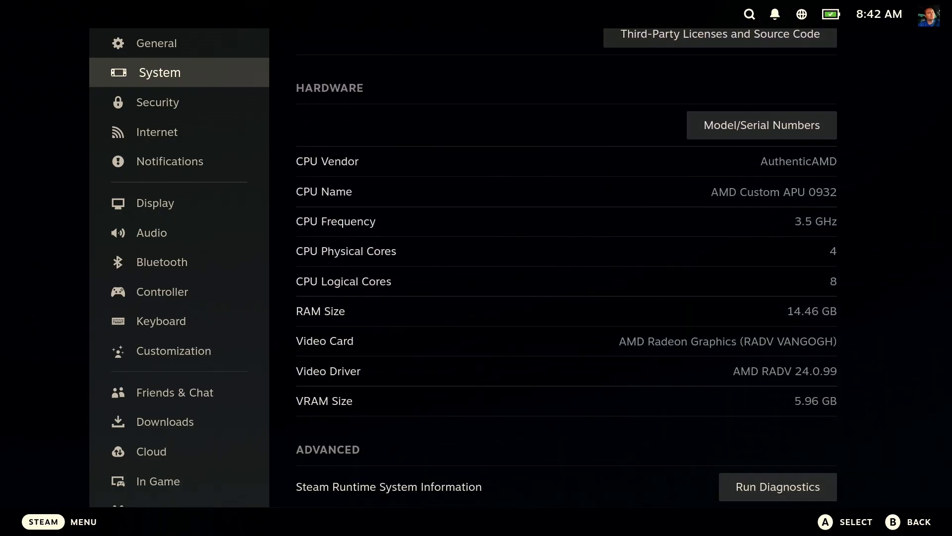
scroll("up", 3)
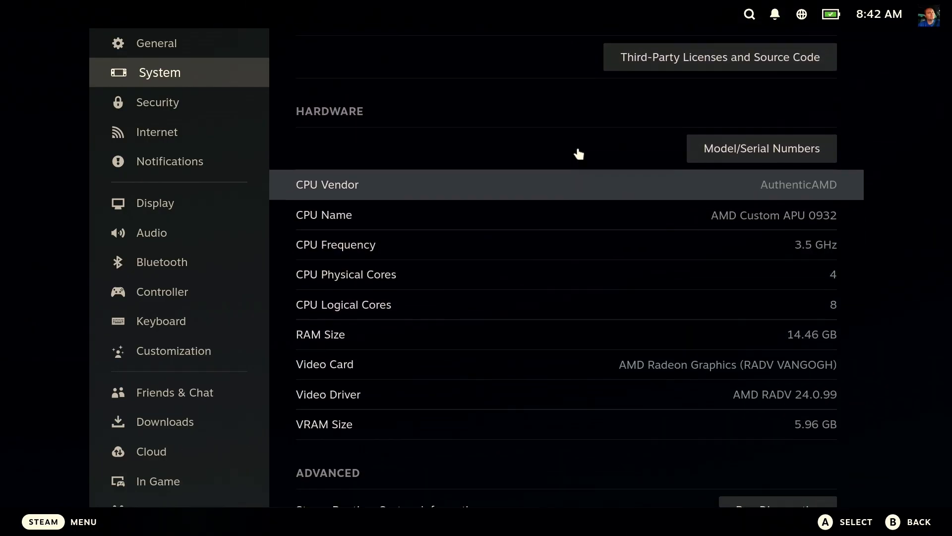
scroll("down", 3)
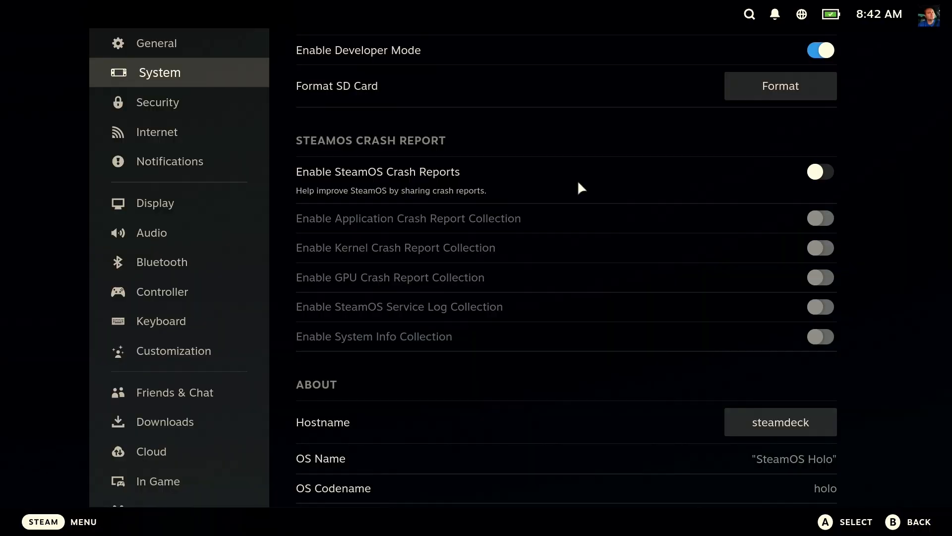
mouse_move(395, 51)
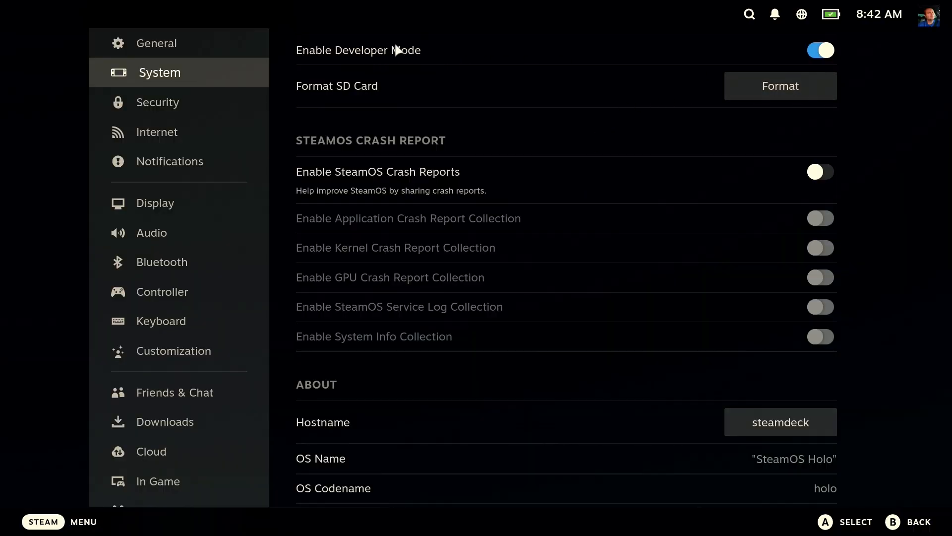
scroll("up", 3)
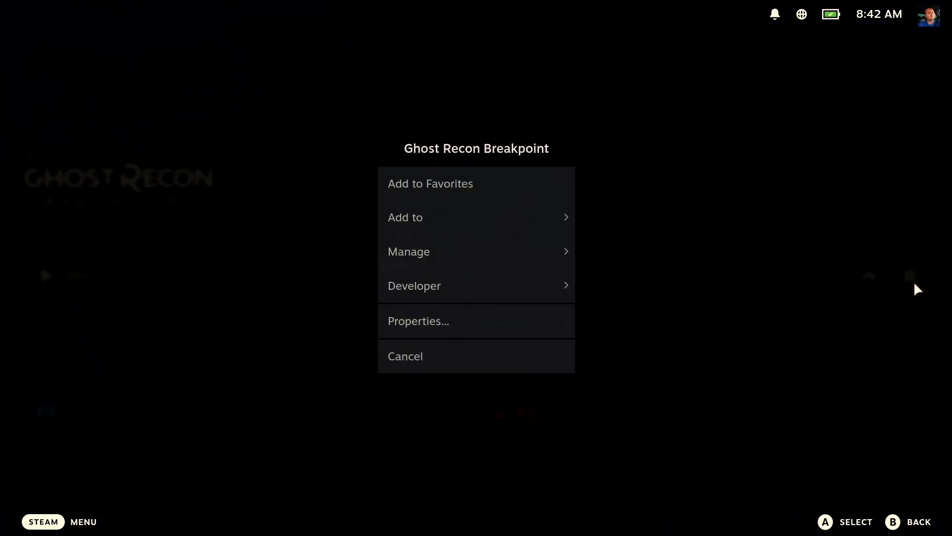
Delete Ghost Recon Breakpoint's Proton files from its Developer options and confirm the warning.
left_click(409, 251)
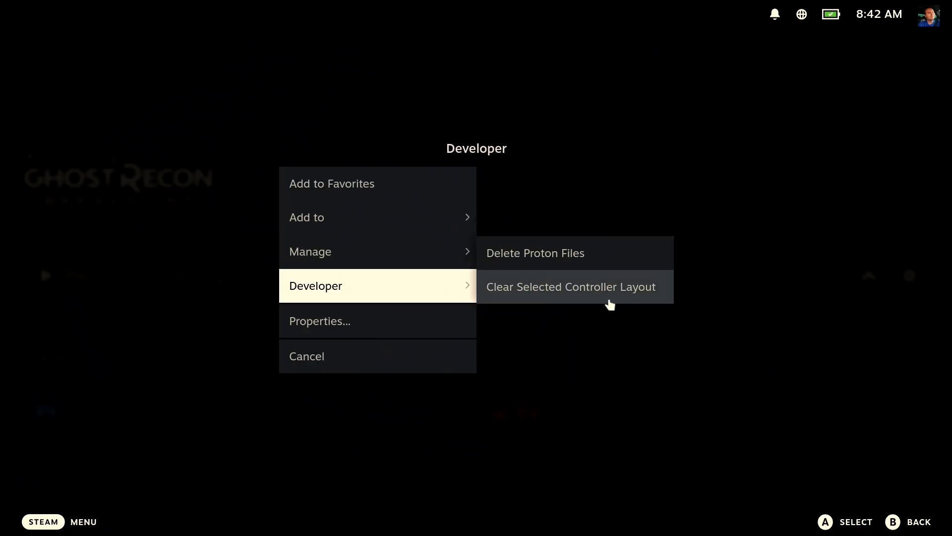
left_click(535, 253)
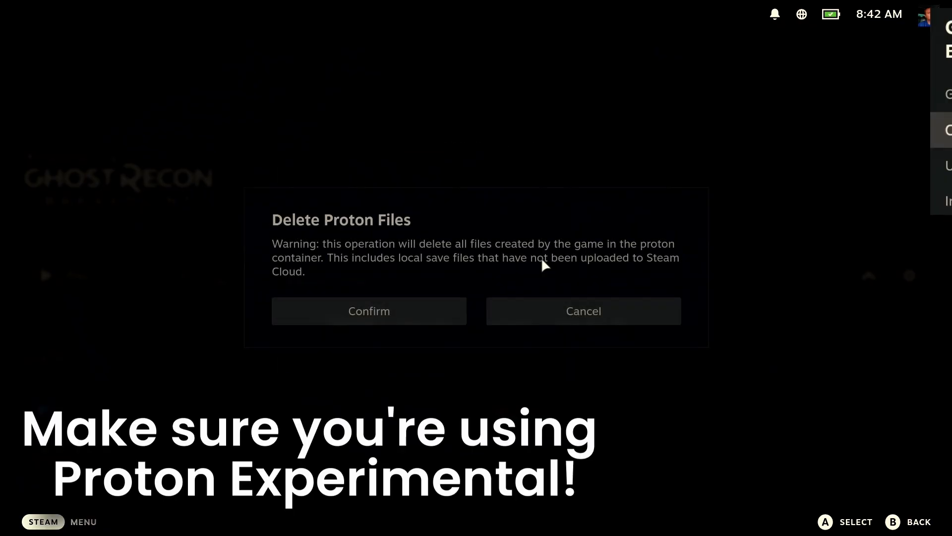
left_click(582, 310)
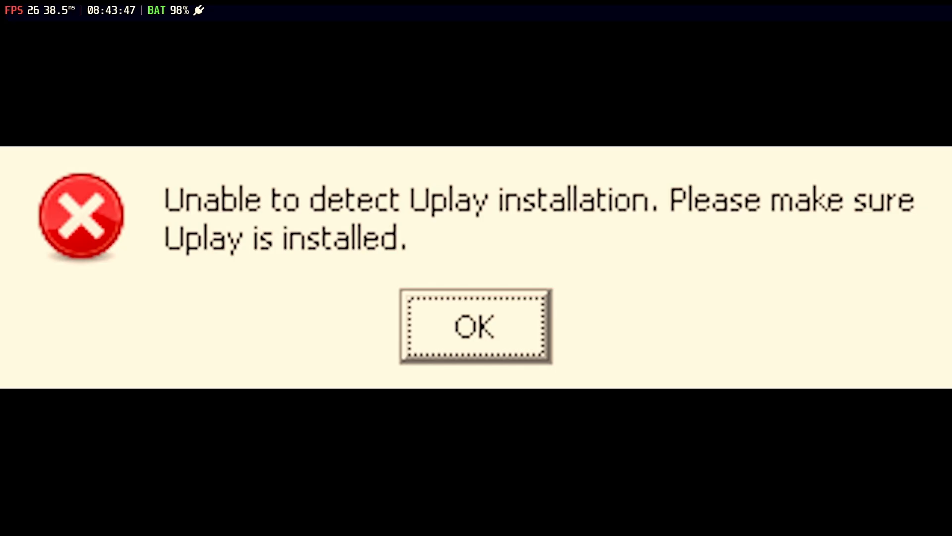
mouse_move(12, 392)
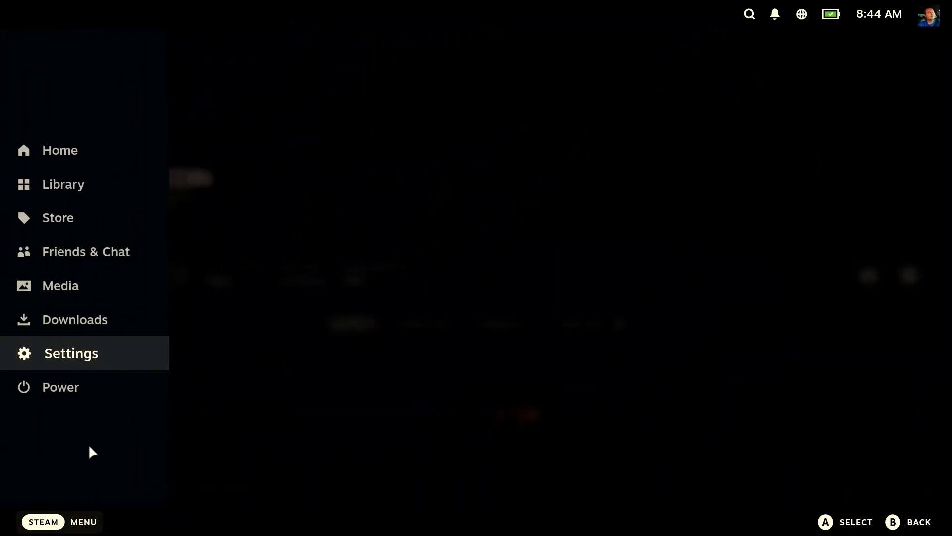
Use the Power menu's Switch to Desktop option to leave Gaming Mode.
left_click(61, 387)
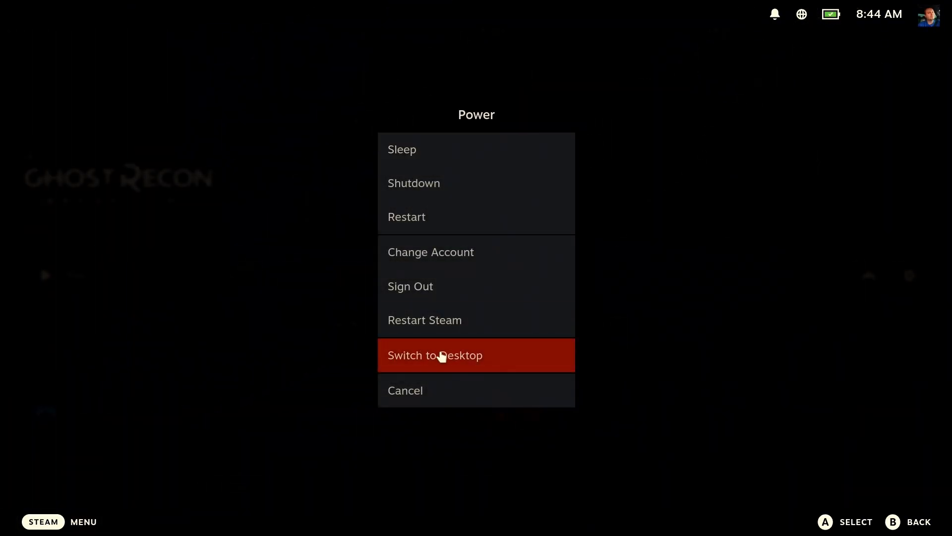
left_click(434, 355)
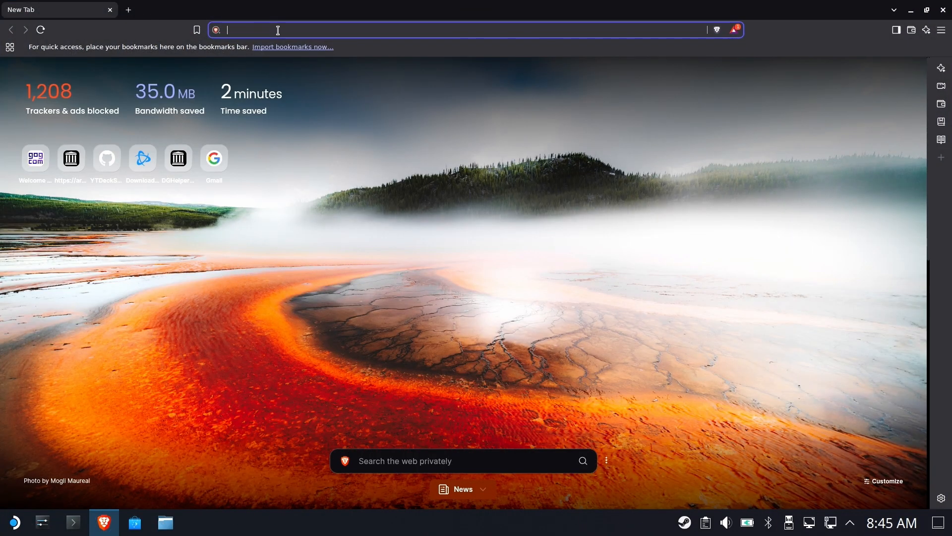
Visit uplay.software.informer.com/download and save UplayInstaller.exe into Downloads.
type("https://uplay.software.informer.com/download/?cf1ddc5d")
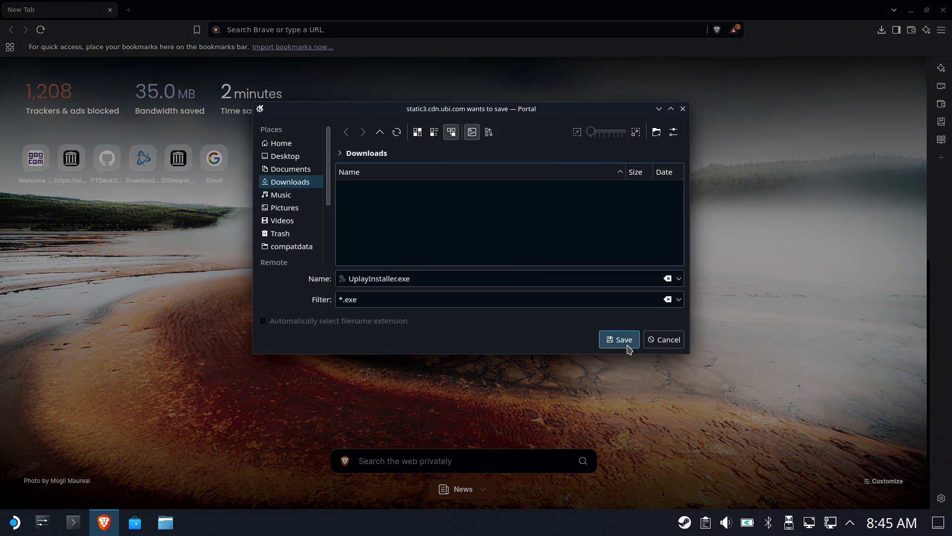
left_click(619, 339)
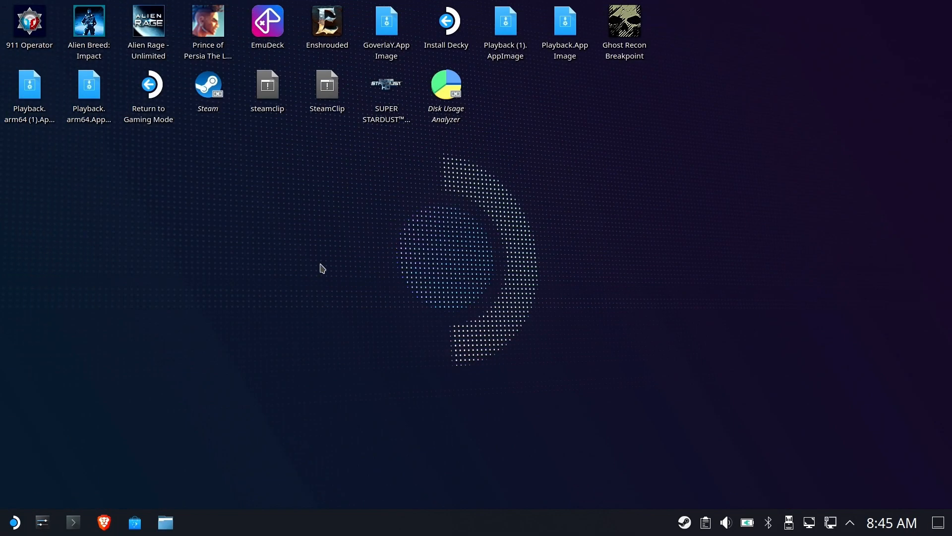
Search Discover for 'proto', see Protontricks is already installed, then close the store.
left_click(13, 523)
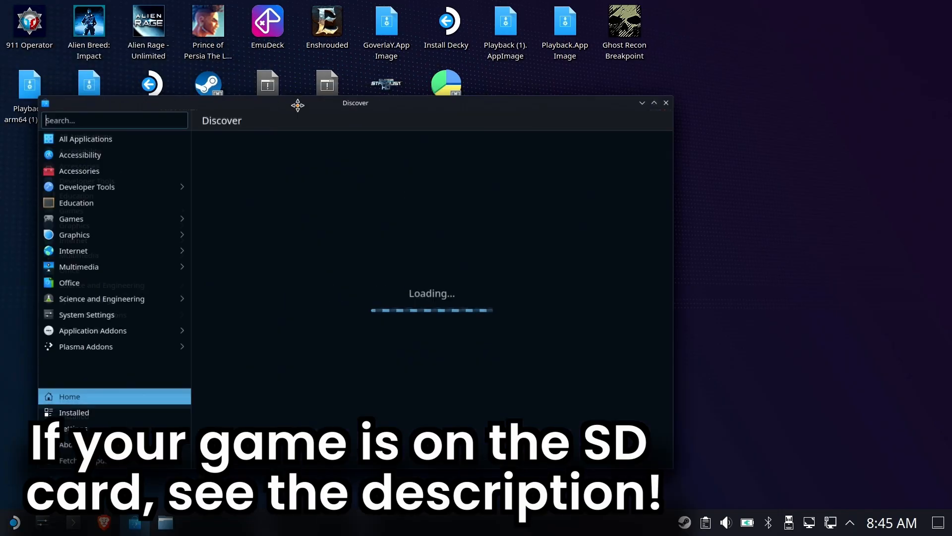
left_click(653, 102)
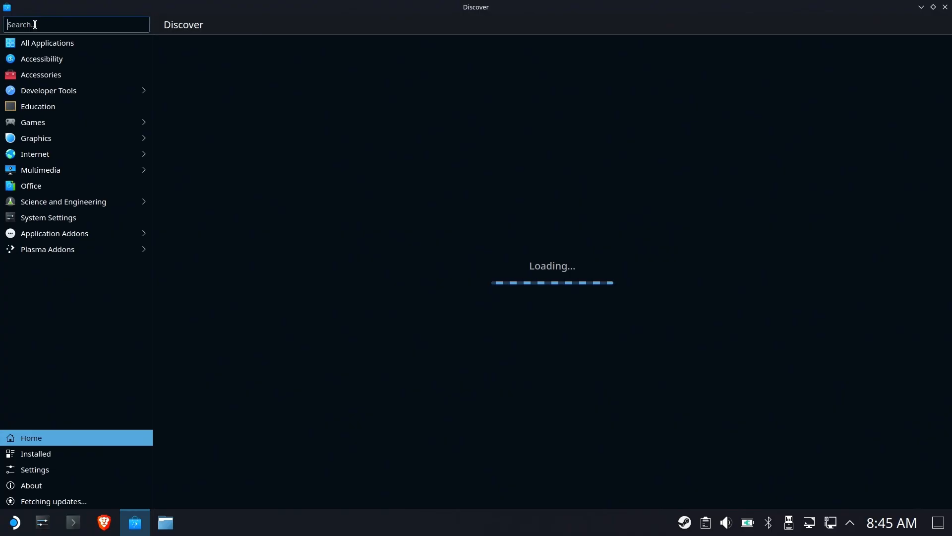
mouse_move(76, 24)
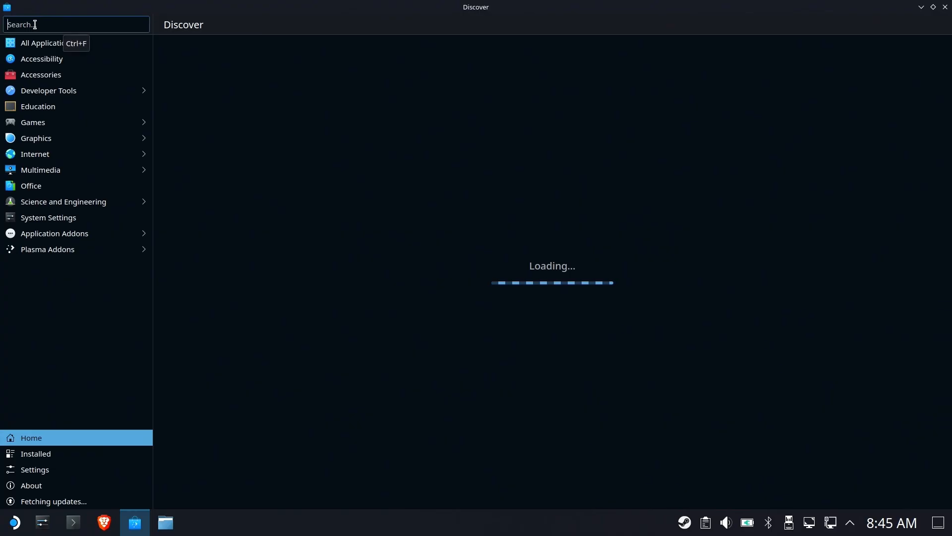
type("proton")
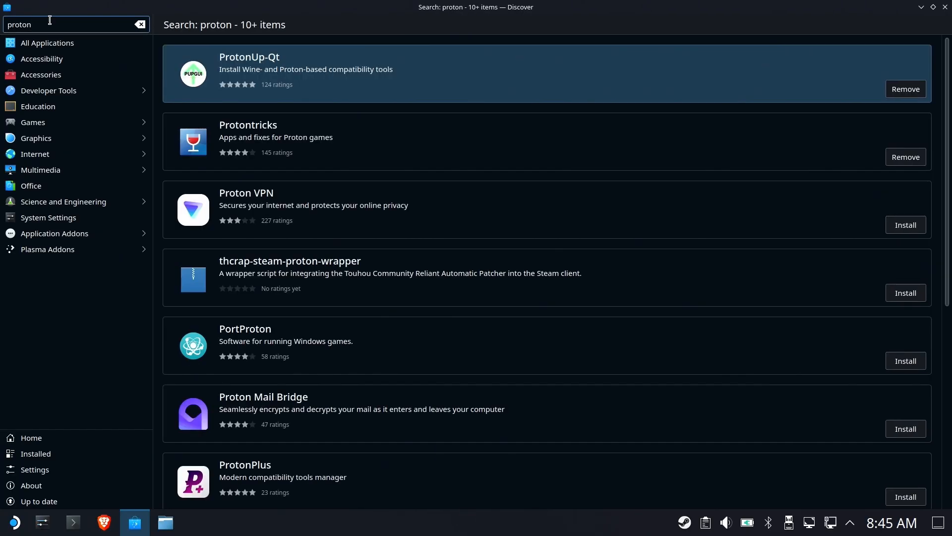
left_click(273, 137)
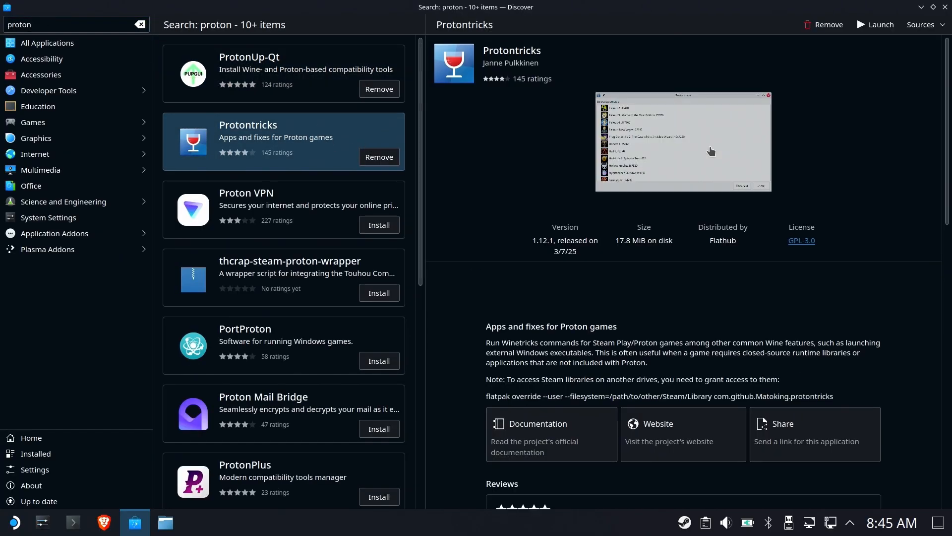
mouse_move(925, 24)
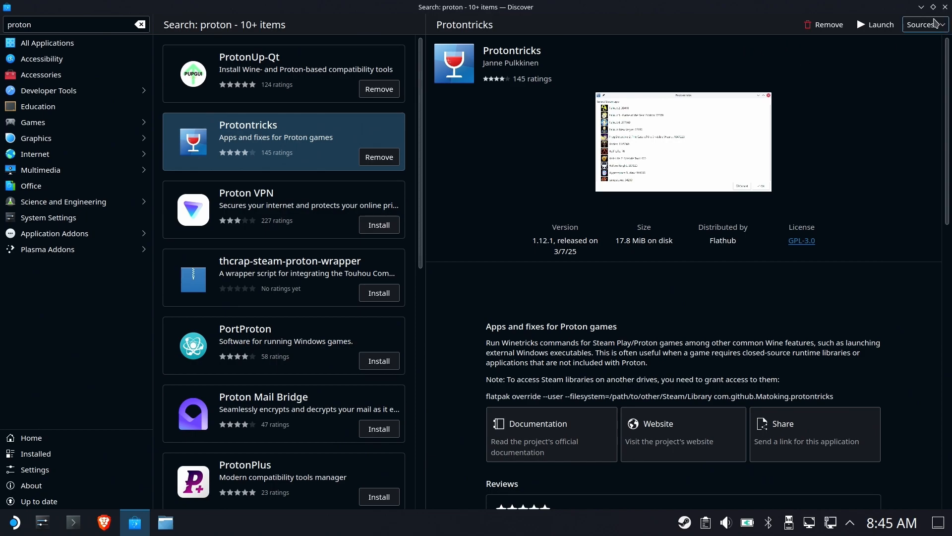
left_click(921, 7)
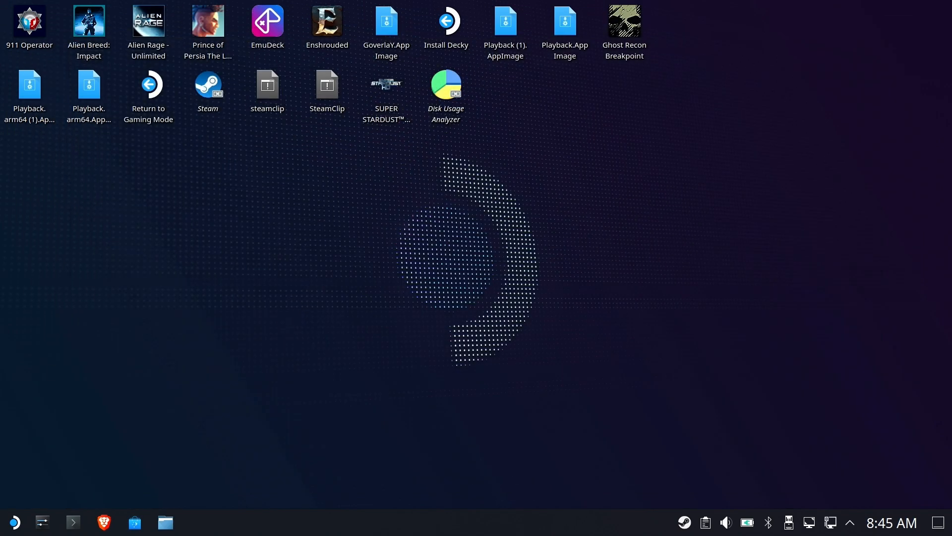
Launch Protontricks and pick Ghost Recon Breakpoint from its Steam app list.
left_click(13, 521)
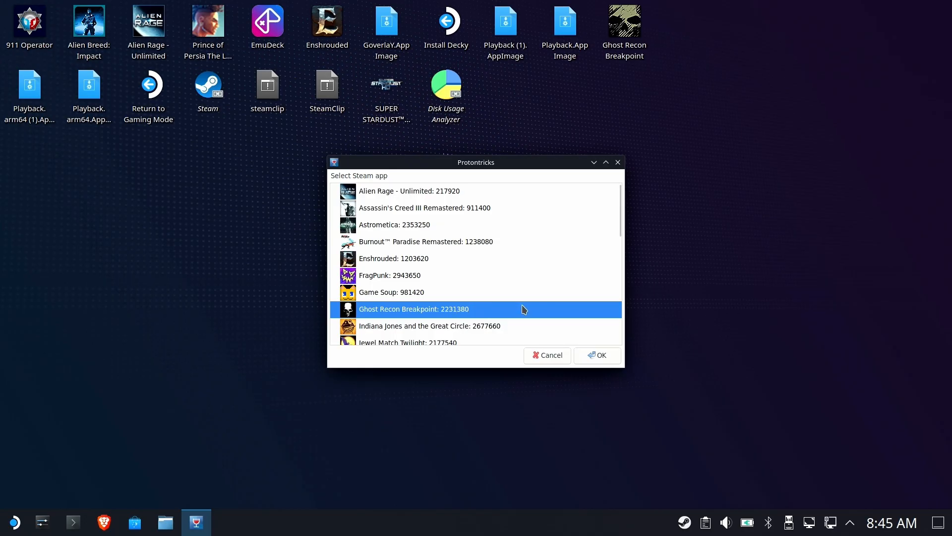
left_click(596, 355)
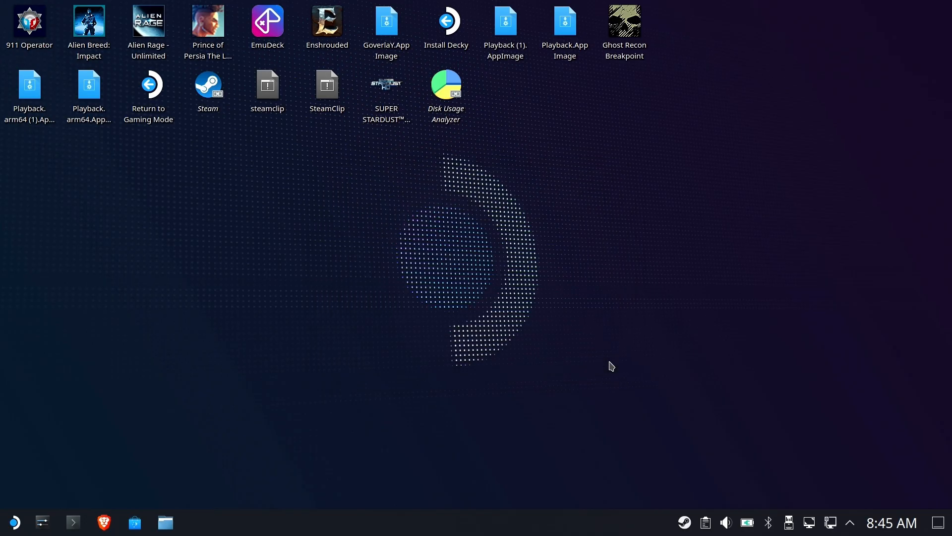
mouse_move(391, 177)
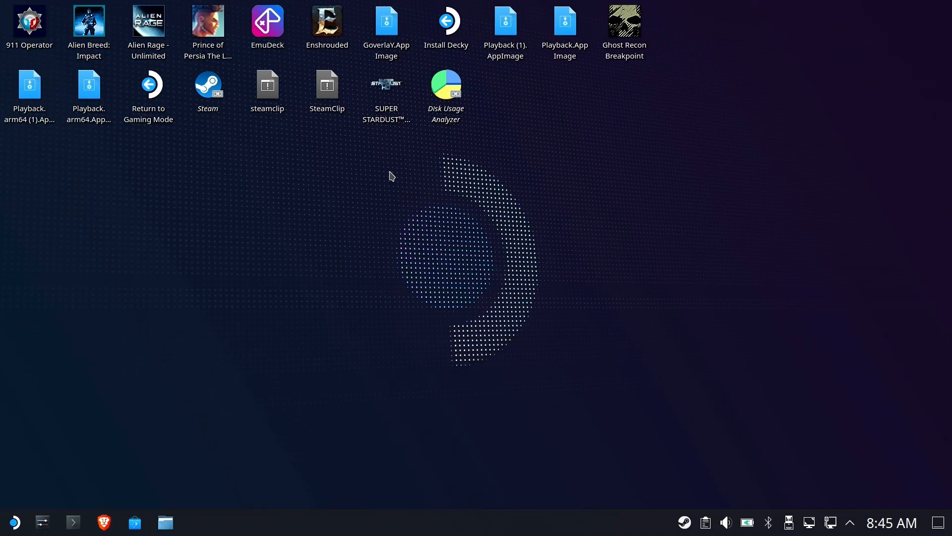
mouse_move(493, 276)
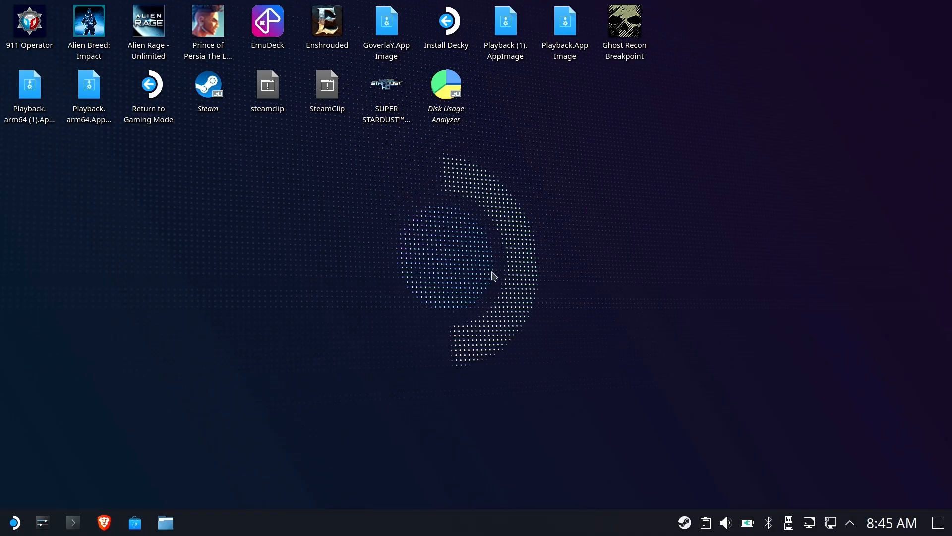
mouse_move(396, 159)
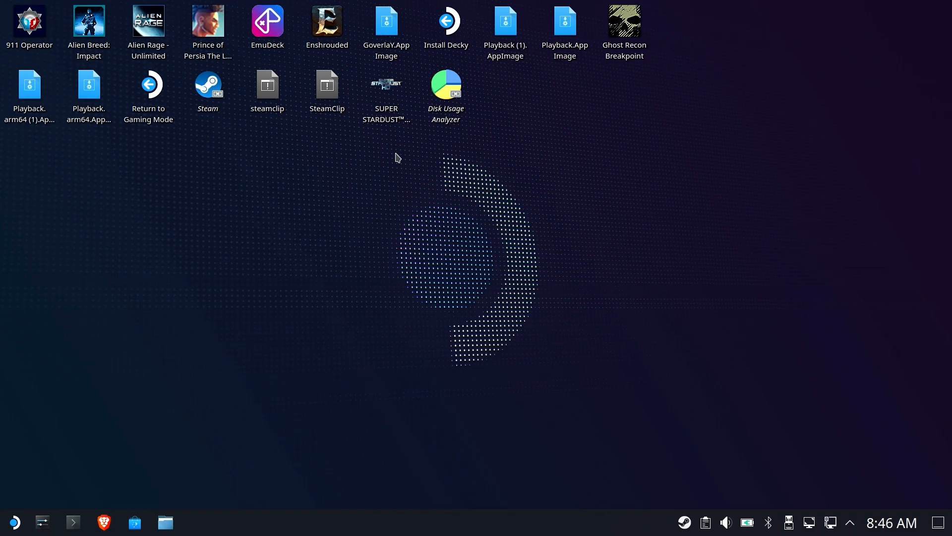
mouse_move(502, 202)
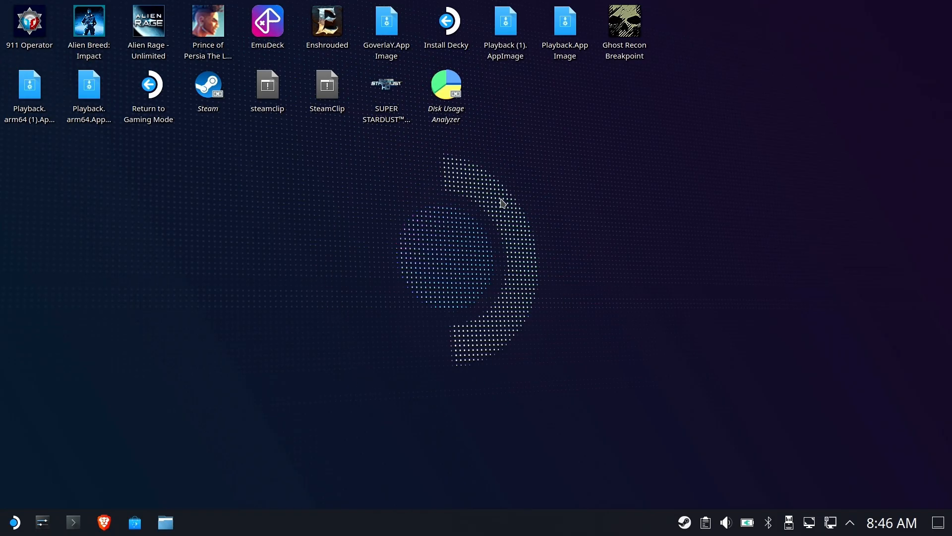
mouse_move(400, 182)
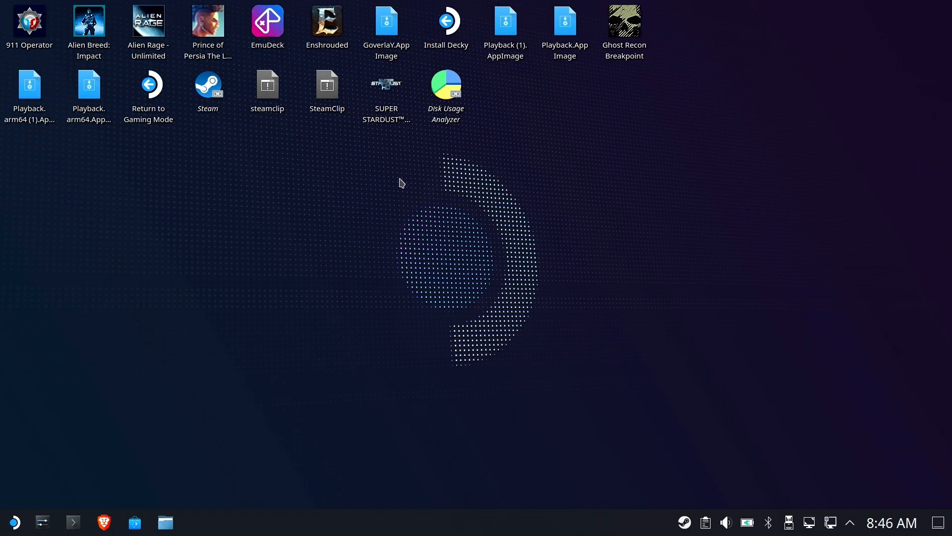
mouse_move(369, 362)
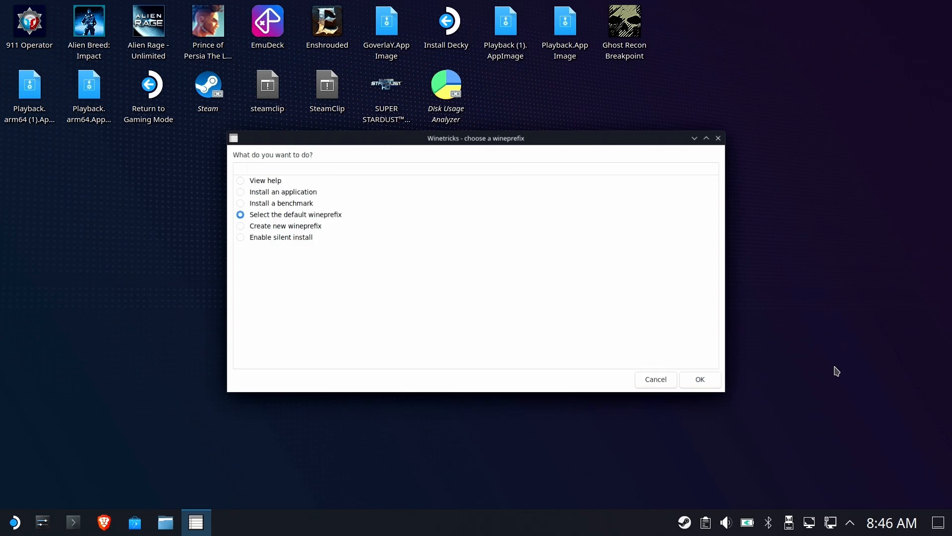
Use the default wineprefix to run UplayInstaller.exe from Downloads as an arbitrary executable.
left_click(282, 191)
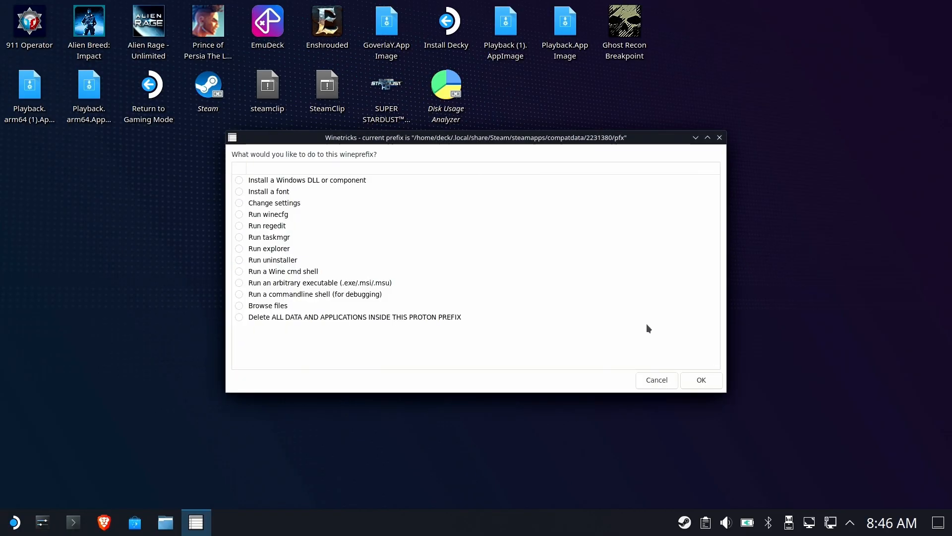
mouse_move(248, 286)
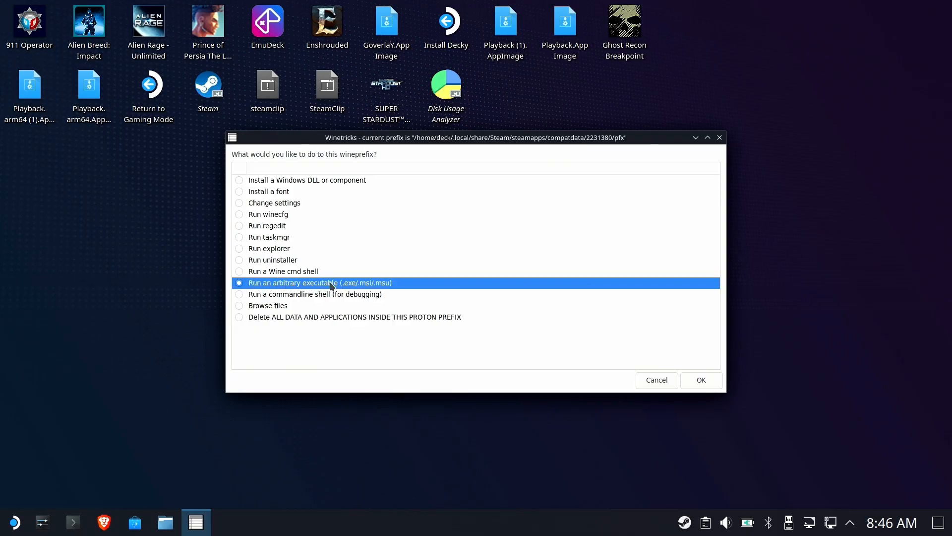
left_click(699, 380)
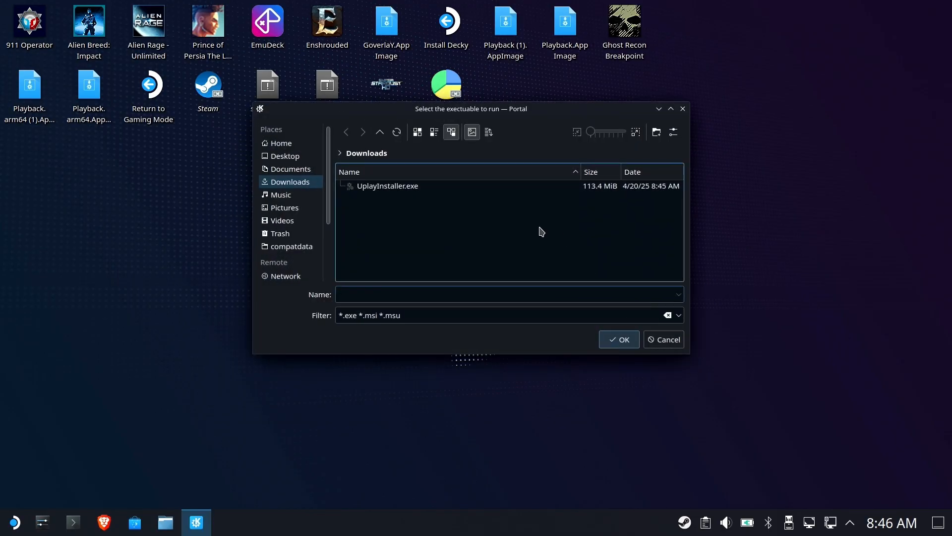
left_click(386, 186)
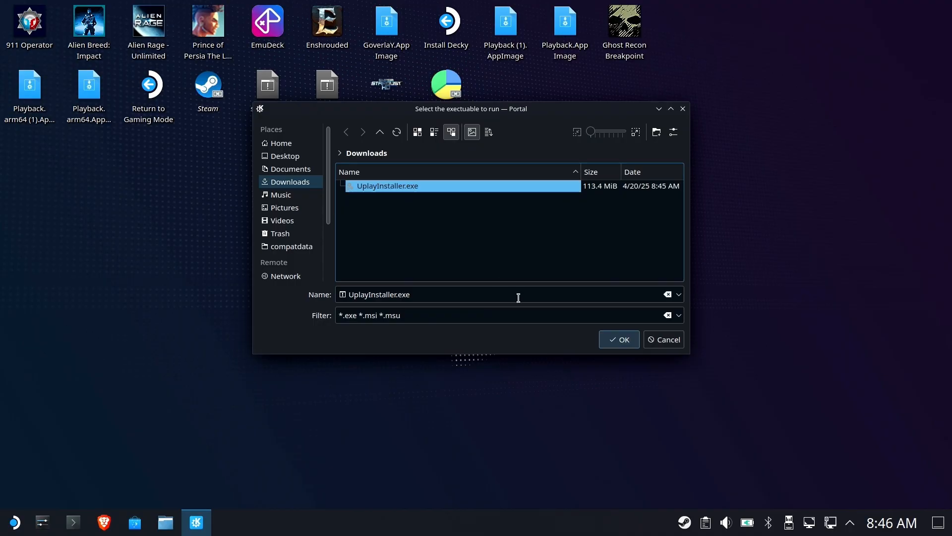
left_click(619, 339)
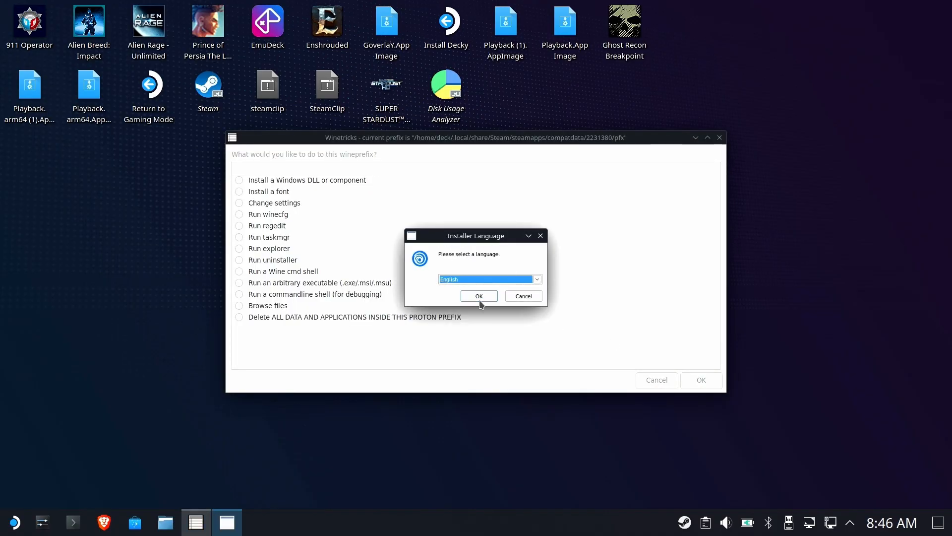
Install Uplay in English, accept the licence, untick Run Uplay, finish, and close Winetricks.
left_click(478, 296)
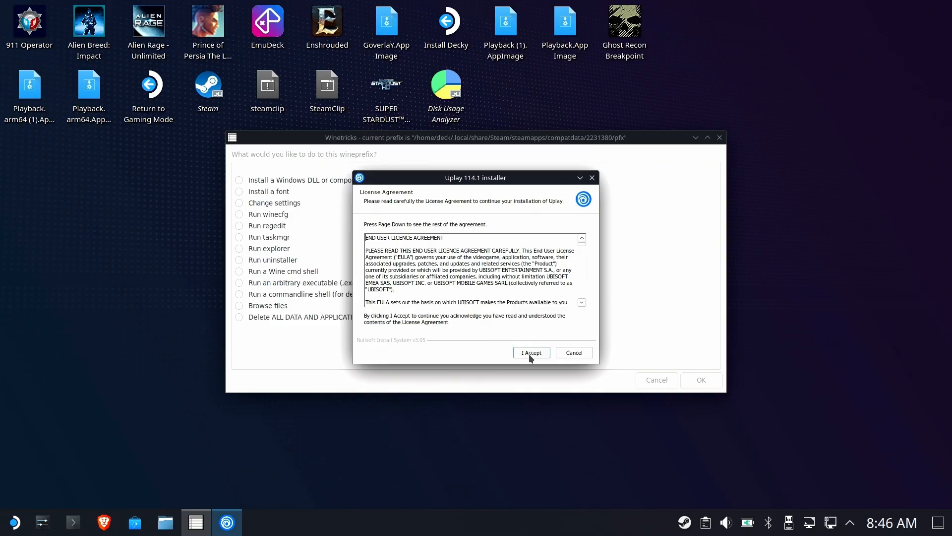
left_click(529, 352)
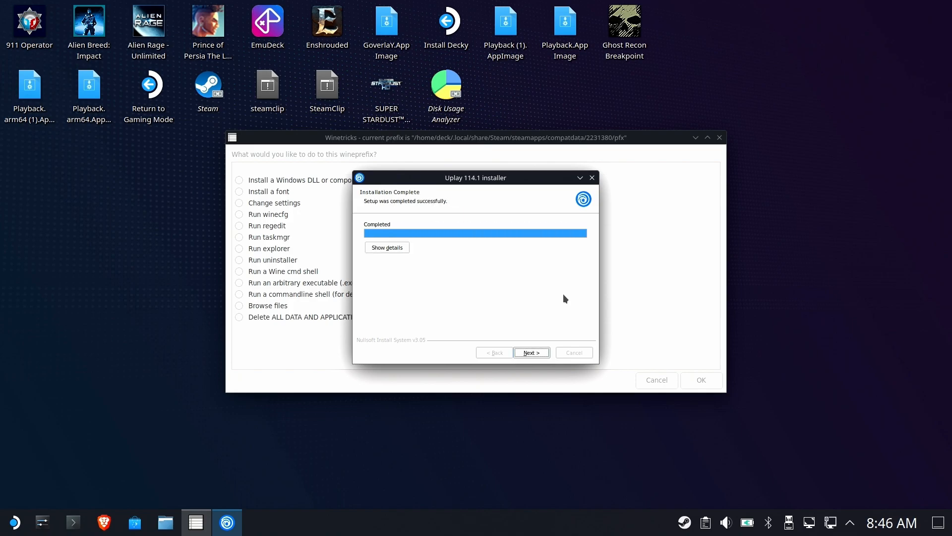
left_click(530, 352)
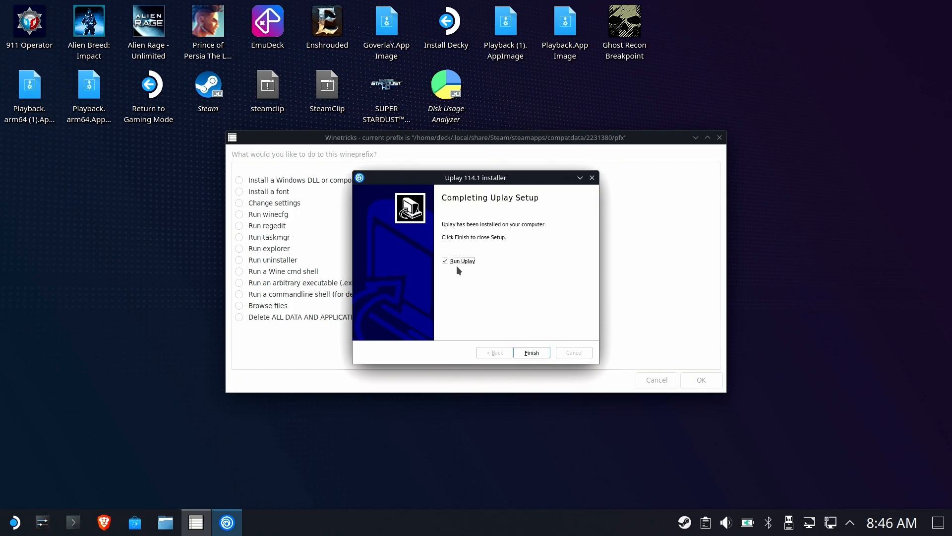
left_click(445, 261)
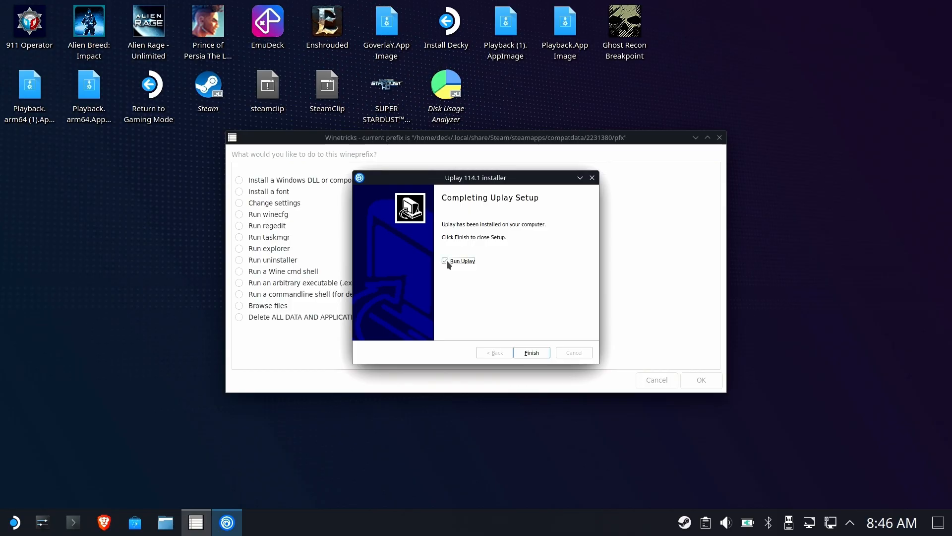
left_click(530, 352)
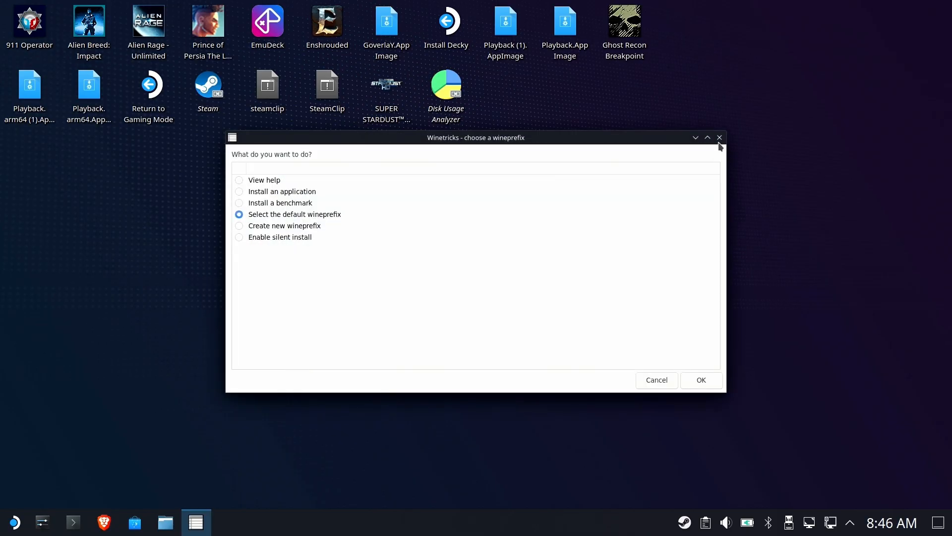
left_click(720, 137)
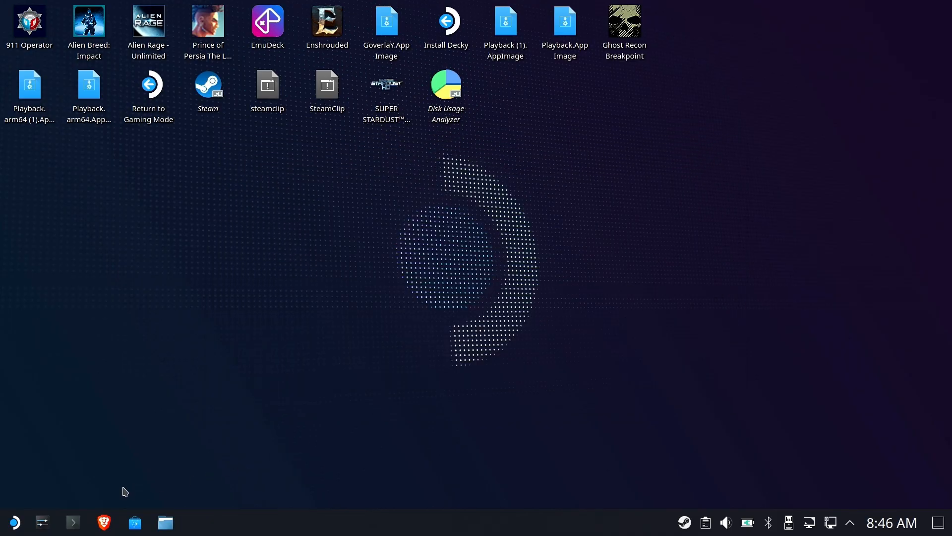
mouse_move(123, 90)
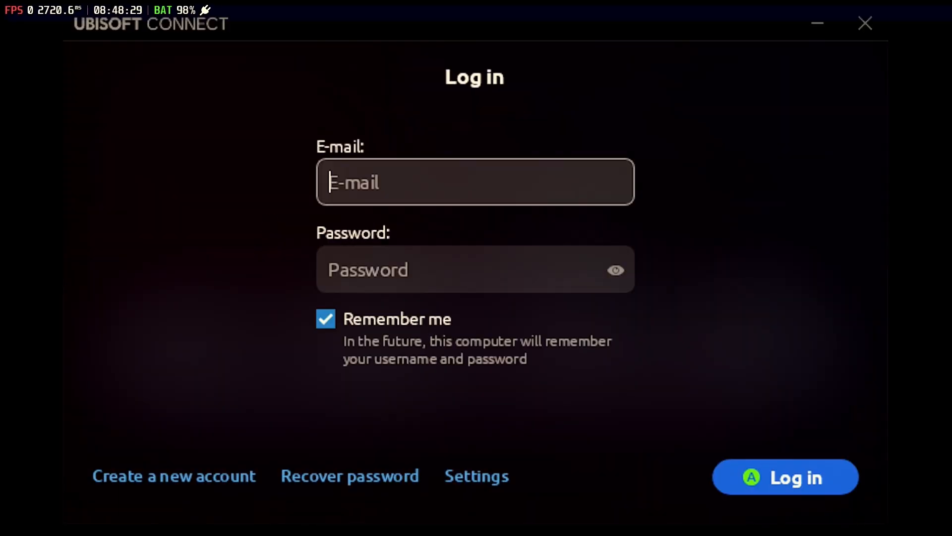
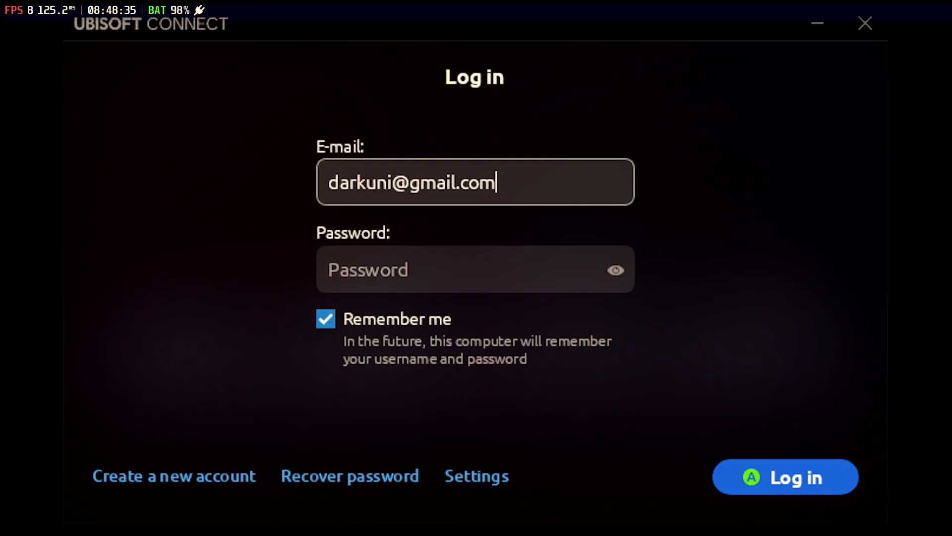
left_click(474, 269)
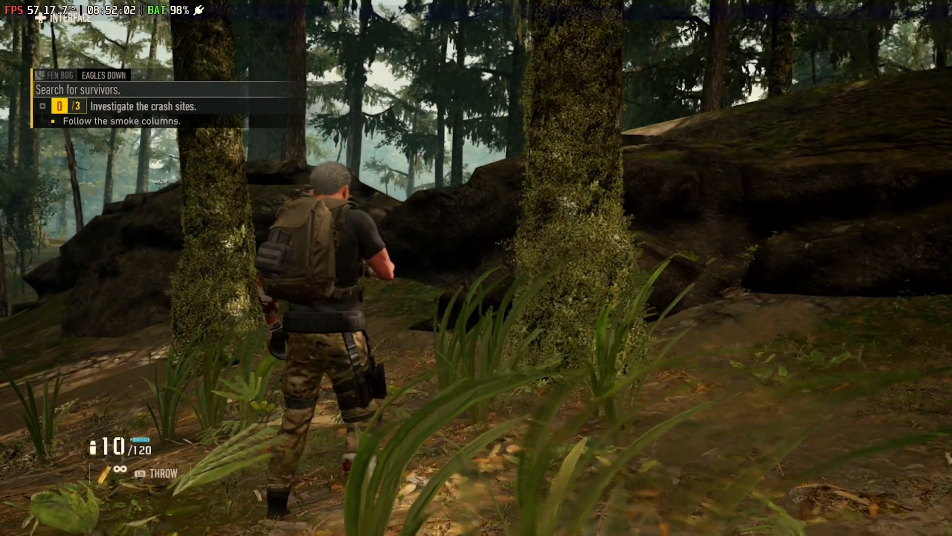
Move the soldier forward through the forest toward the Eagles Down crash sites.
key("w")
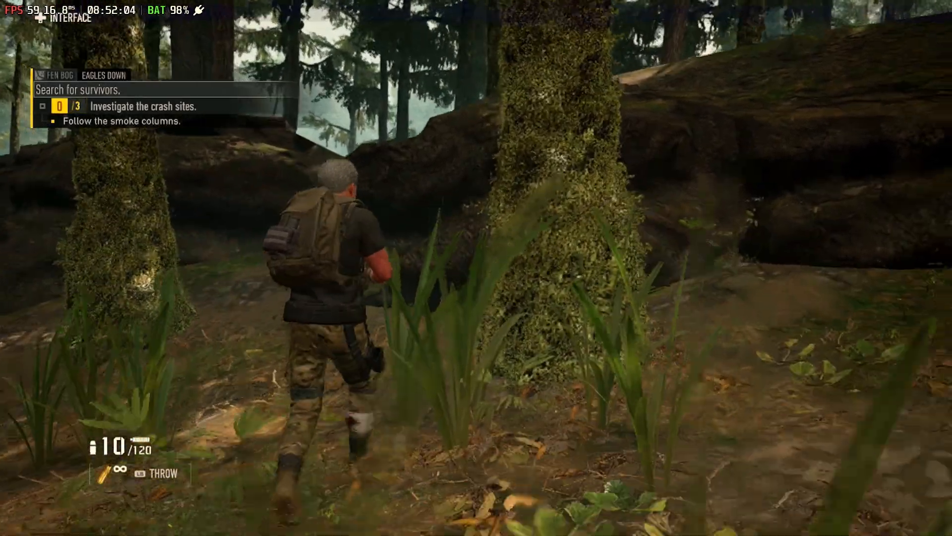